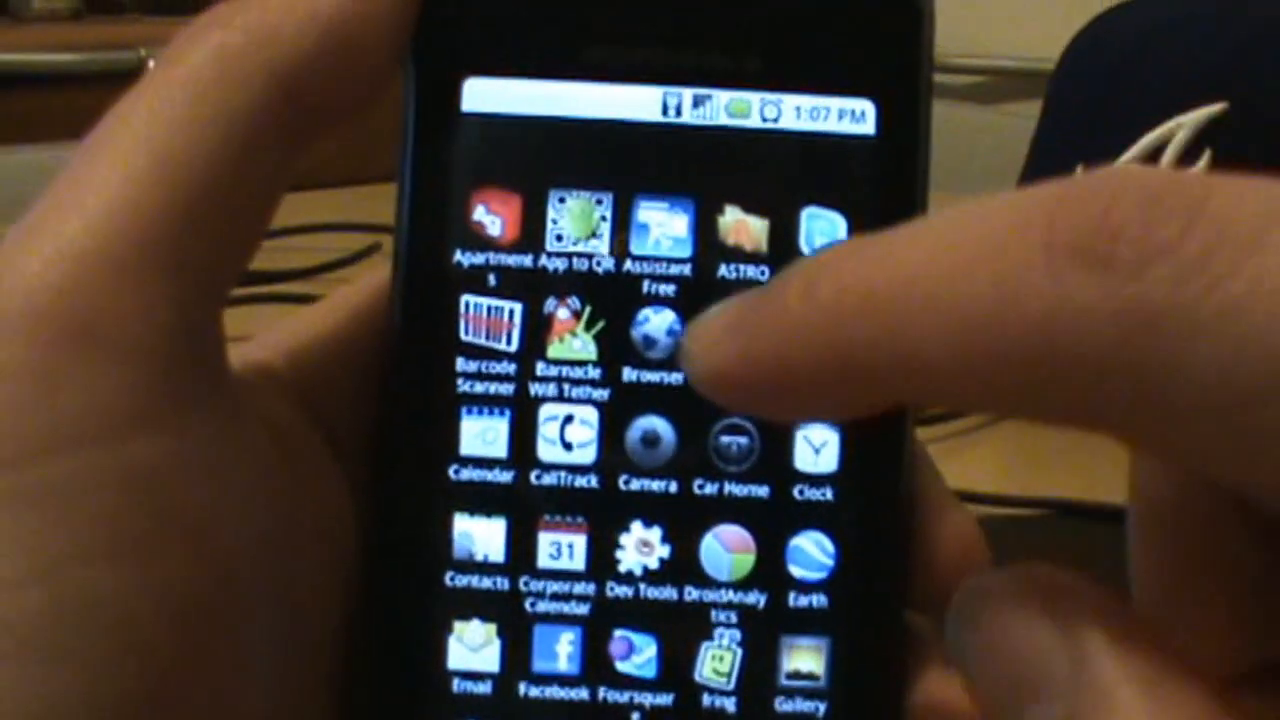
Step: Launch the Browser from the app drawer to reach the XDA forum thread
click(650, 340)
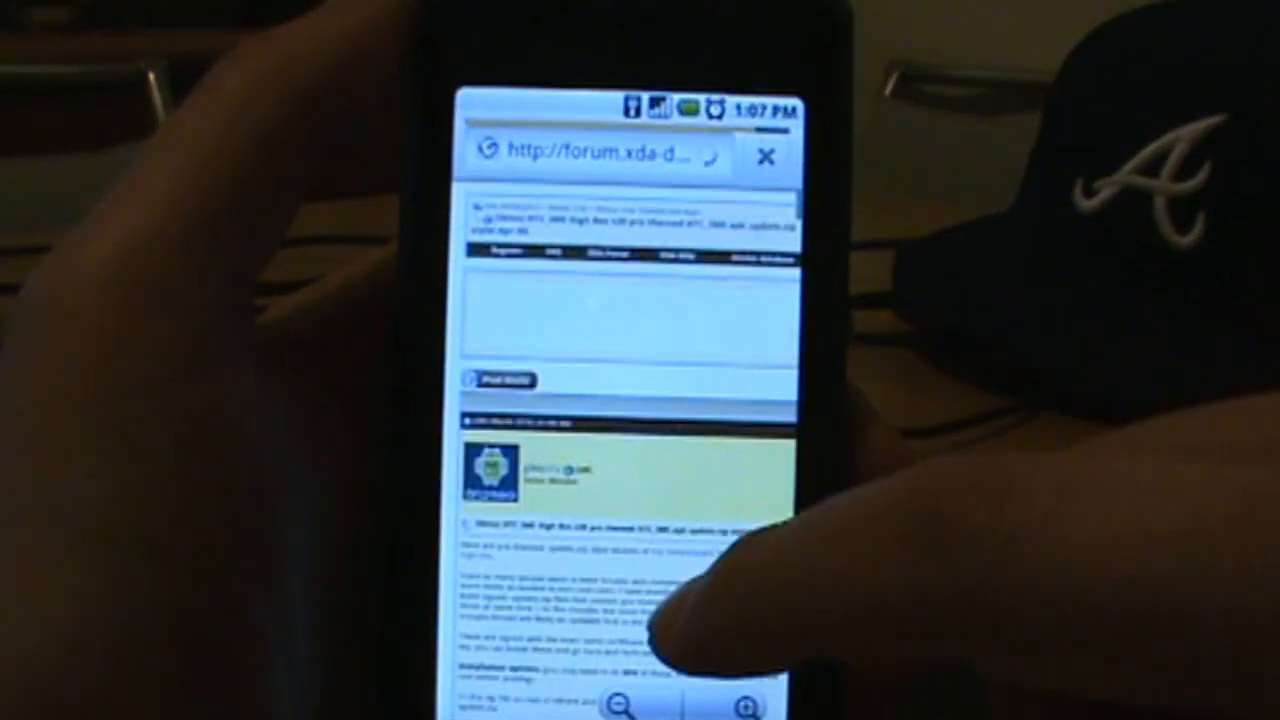
scroll(down, 3)
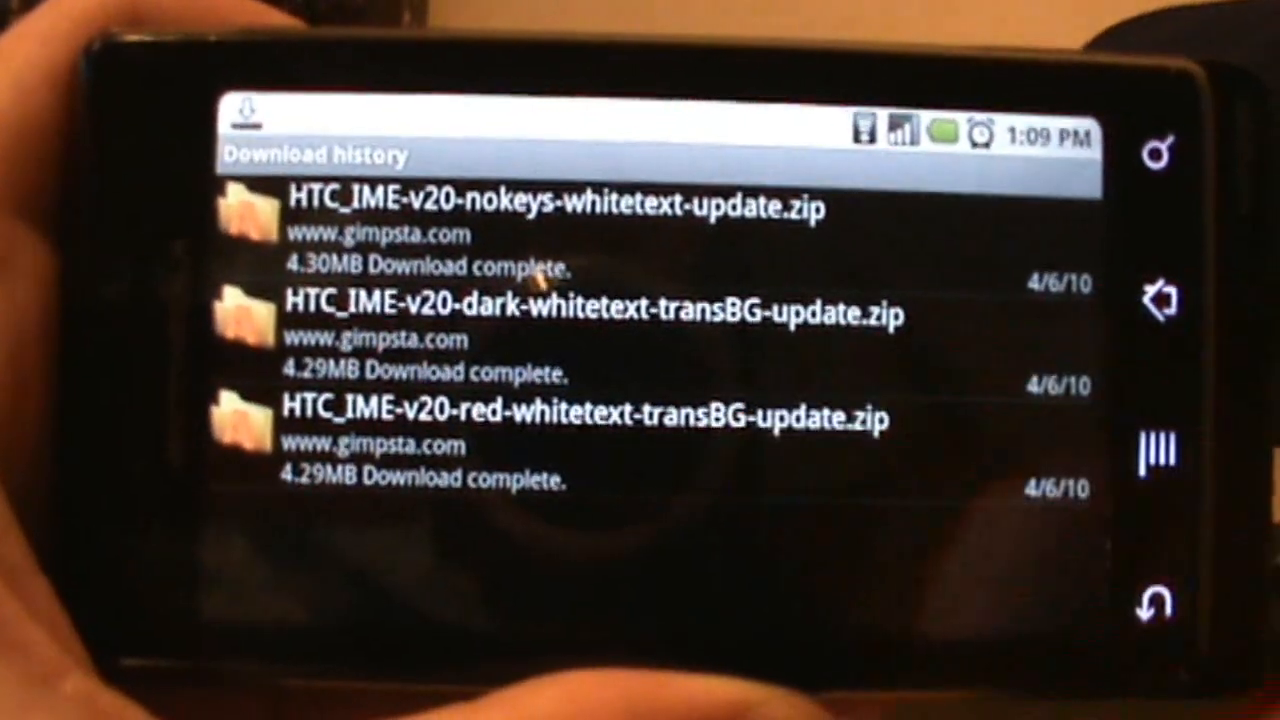
Step: Open HTC_IME-v20-red-whitetext-transBG-update.zip from Download history in Astro
click(550, 224)
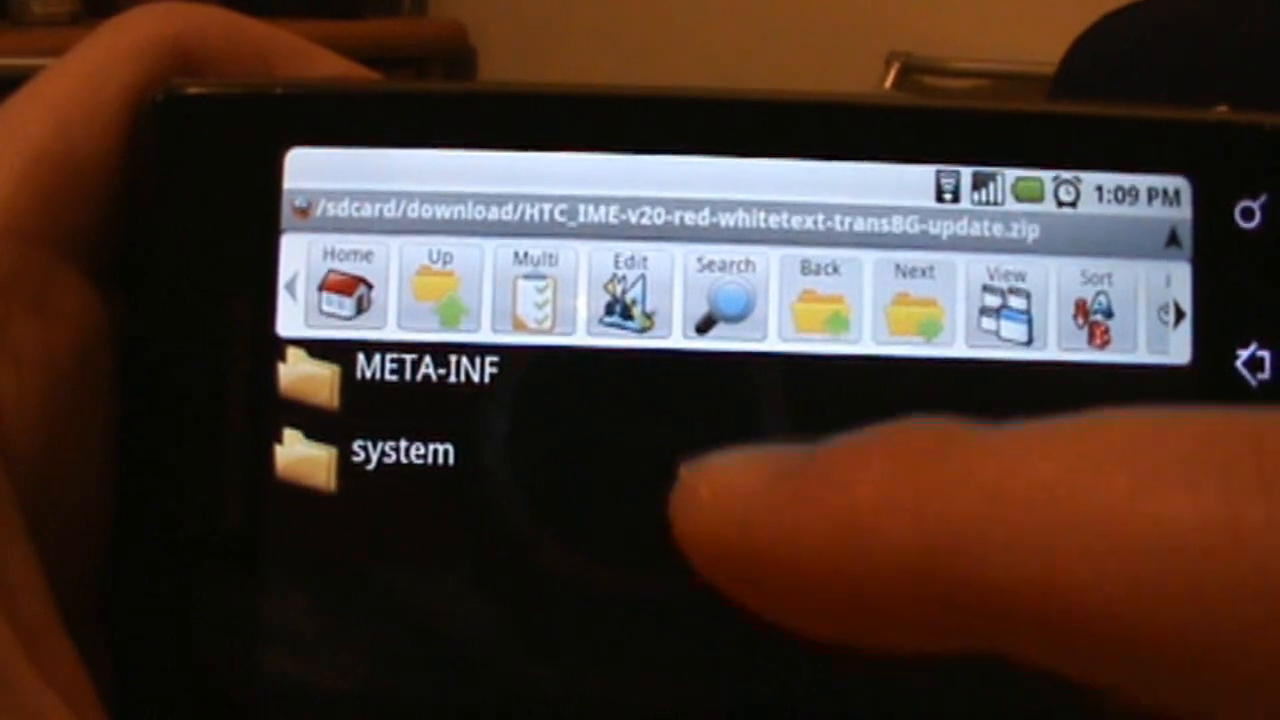
Step: Browse into the zip's system folder to the com.htc.android.htcime apk summary (v.20 vs installed v.19)
click(400, 456)
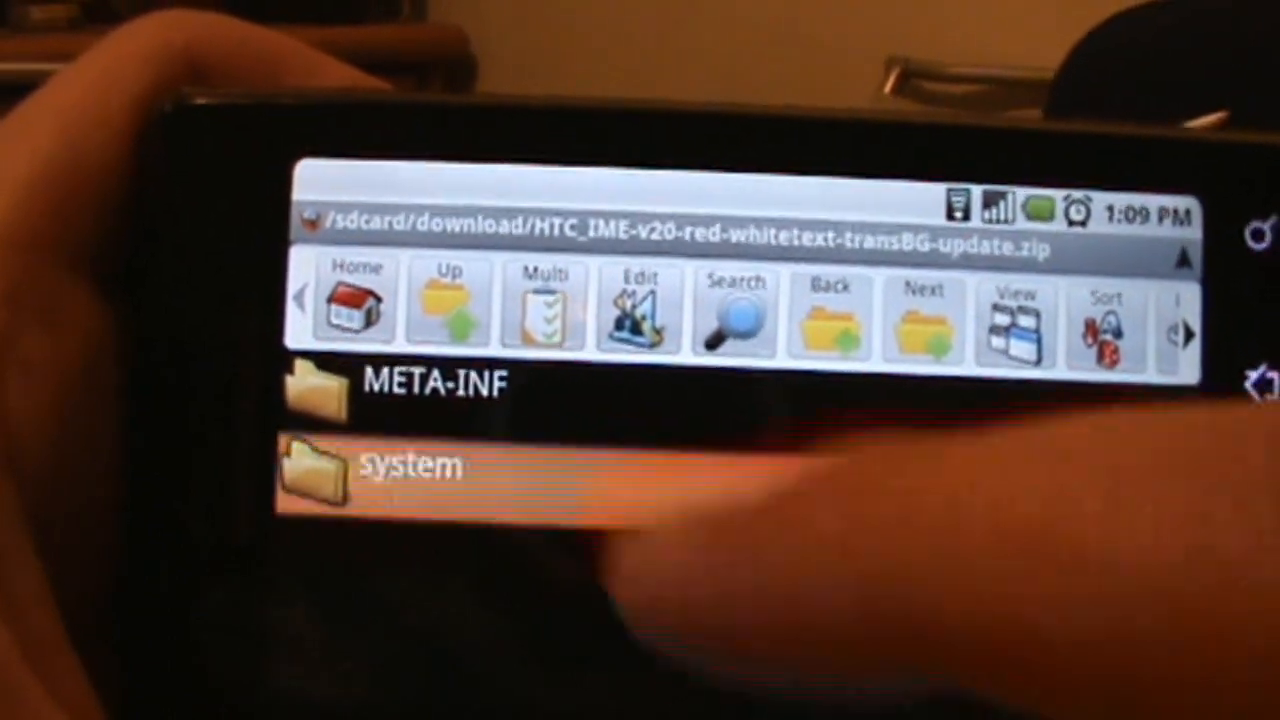
click(410, 470)
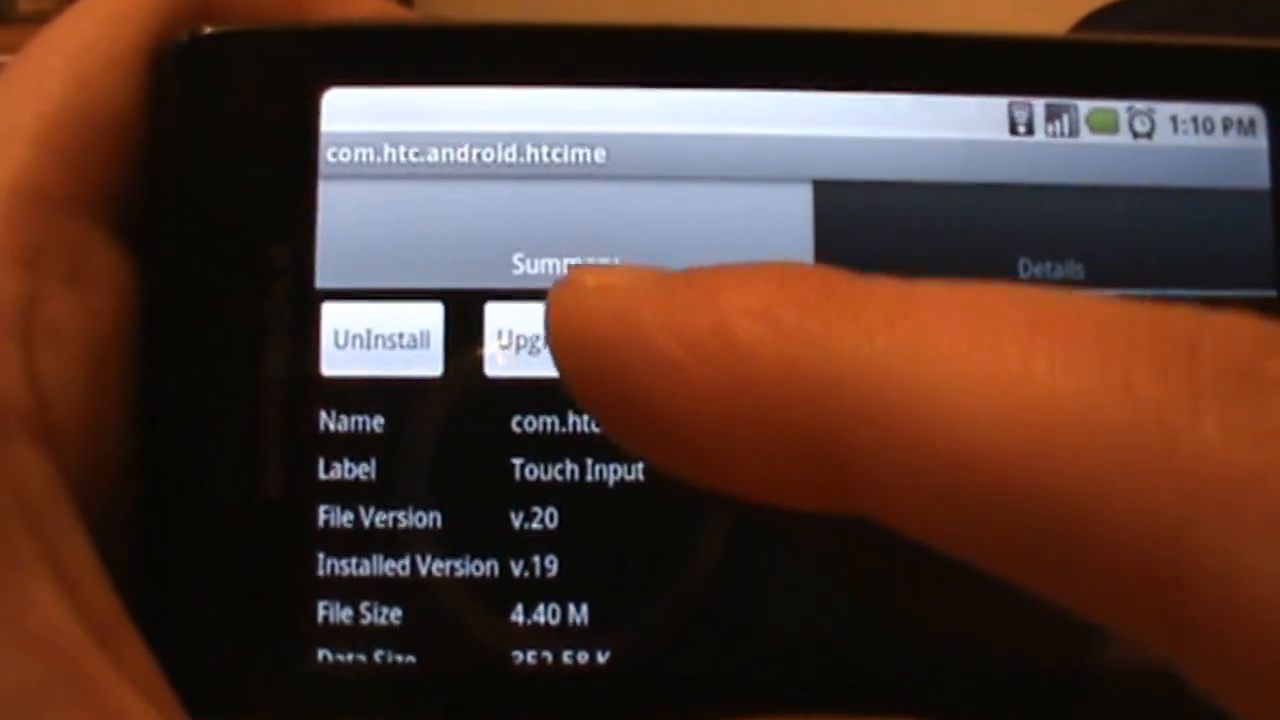
Step: Upgrade Touch Input to v.20, accepting the Replace application prompt and confirming Install
click(536, 340)
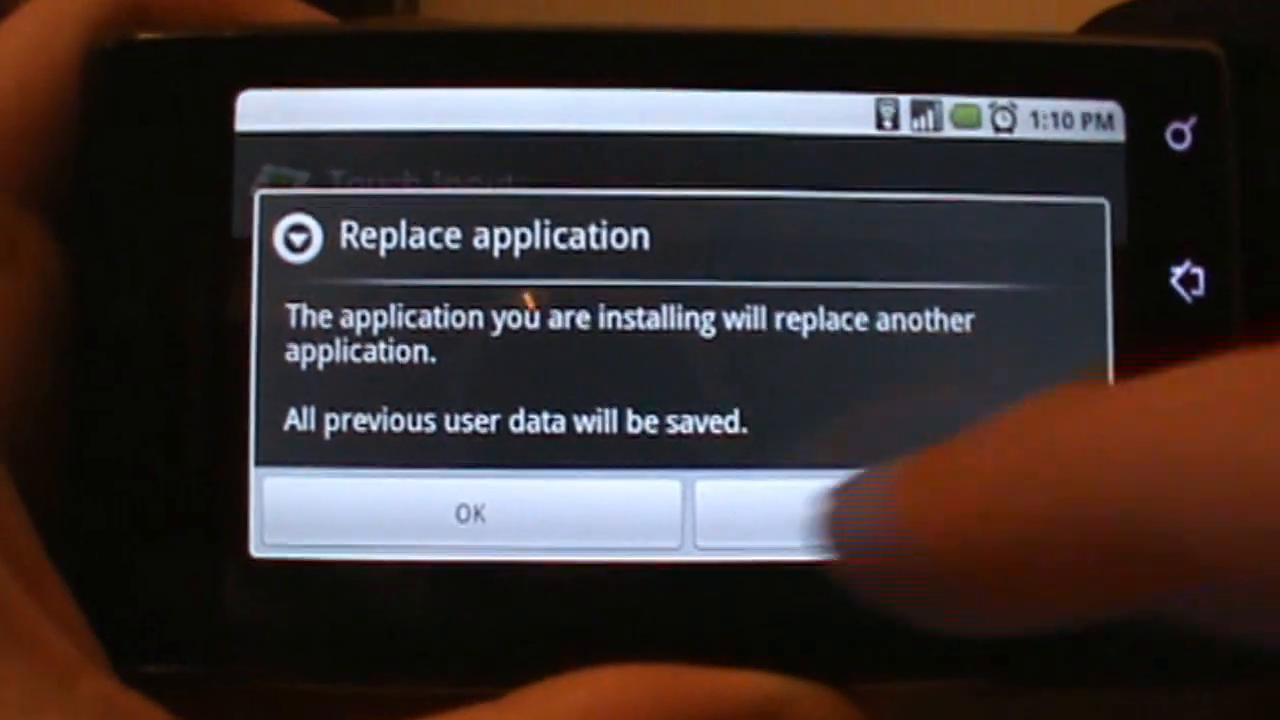
click(470, 516)
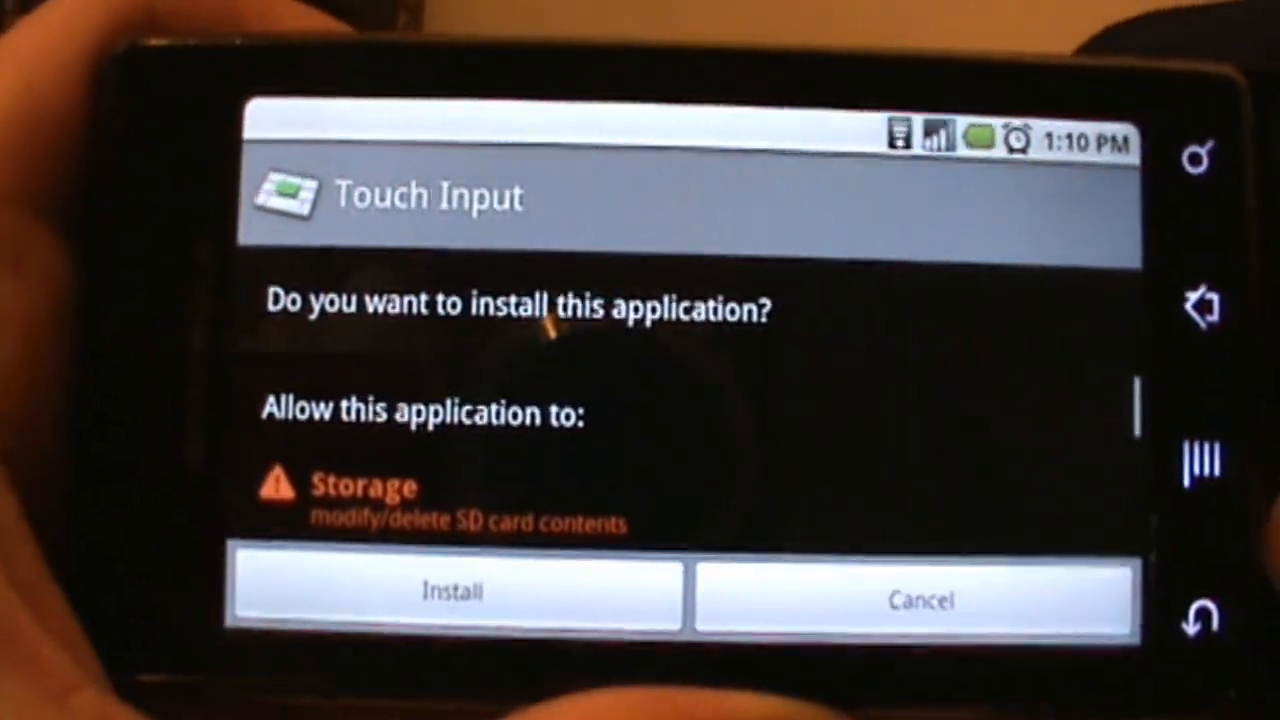
click(452, 596)
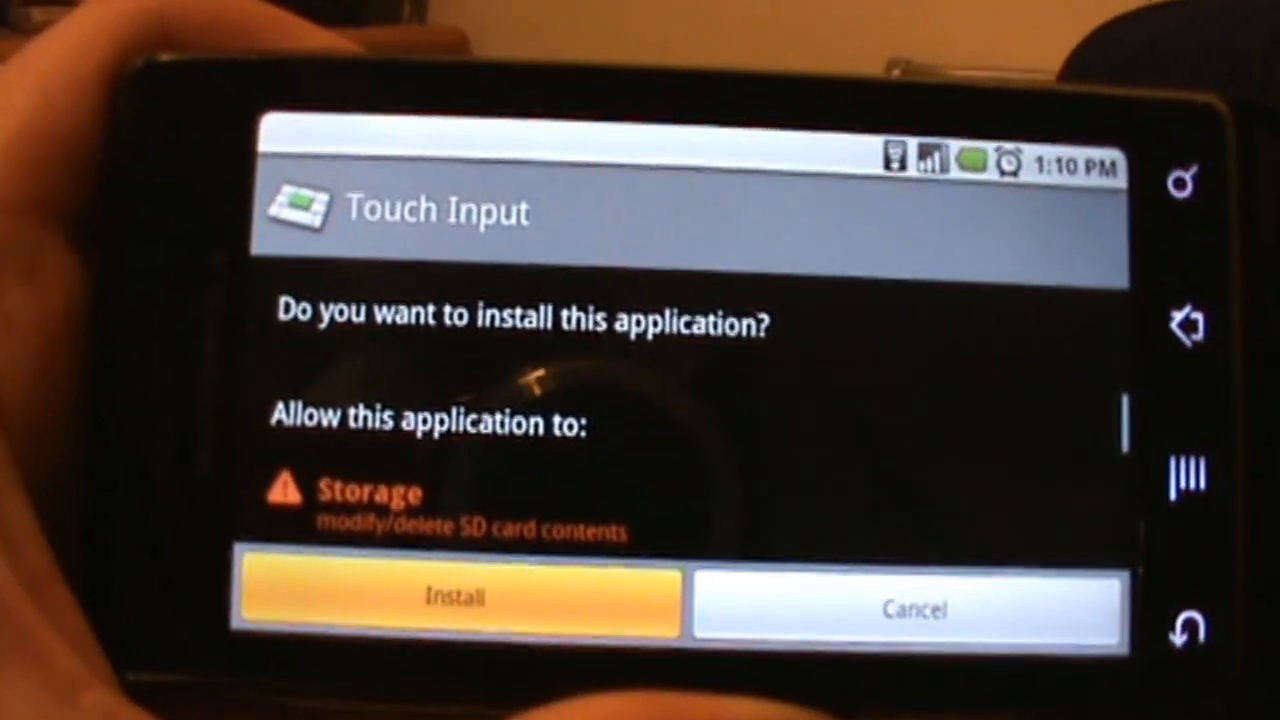
click(456, 596)
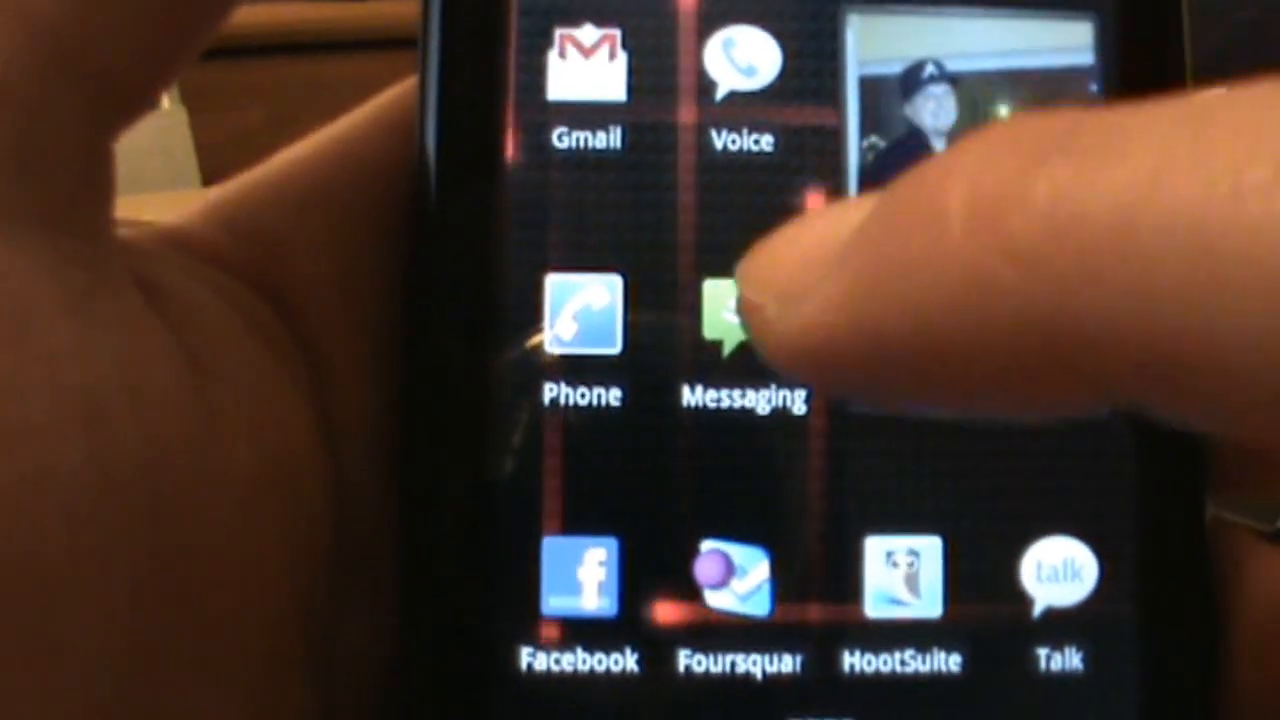
Step: Start a new message in Messaging and bring up the compose field's Edit text menu
click(742, 316)
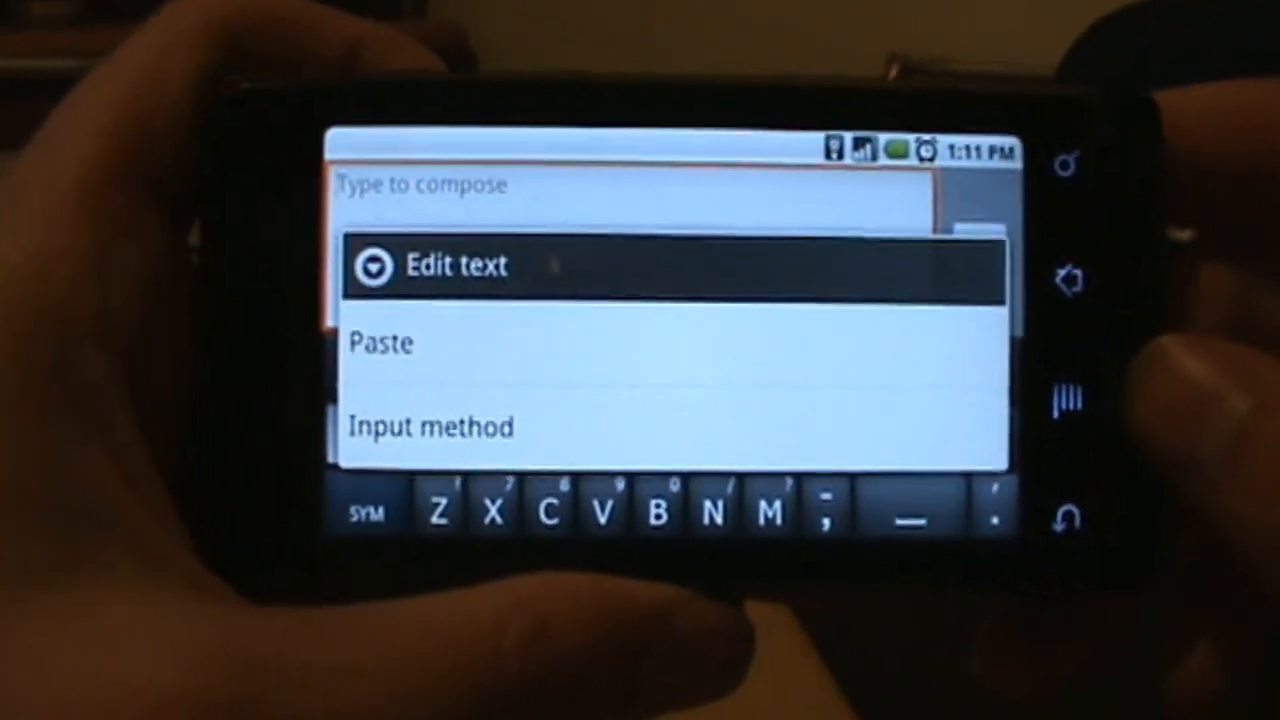
Step: Choose Touch Input from the Select input method list as the active keyboard
click(432, 428)
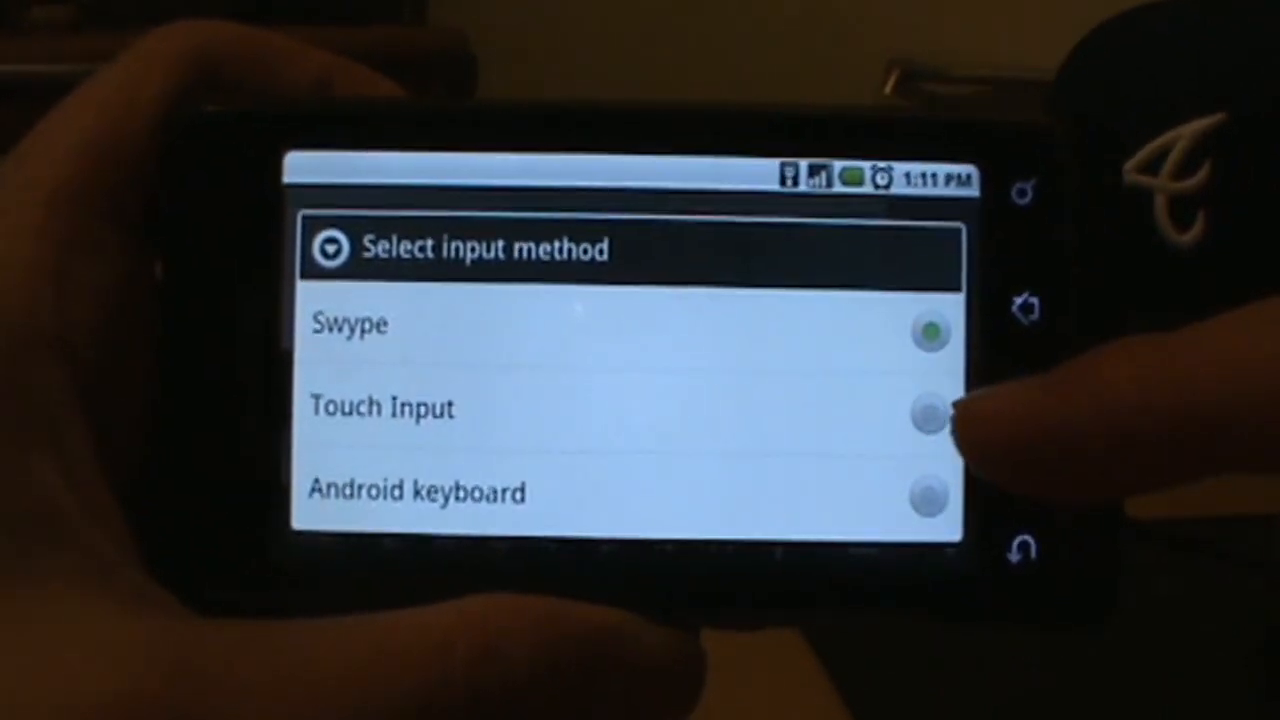
click(930, 408)
text(Droid-life.fom)
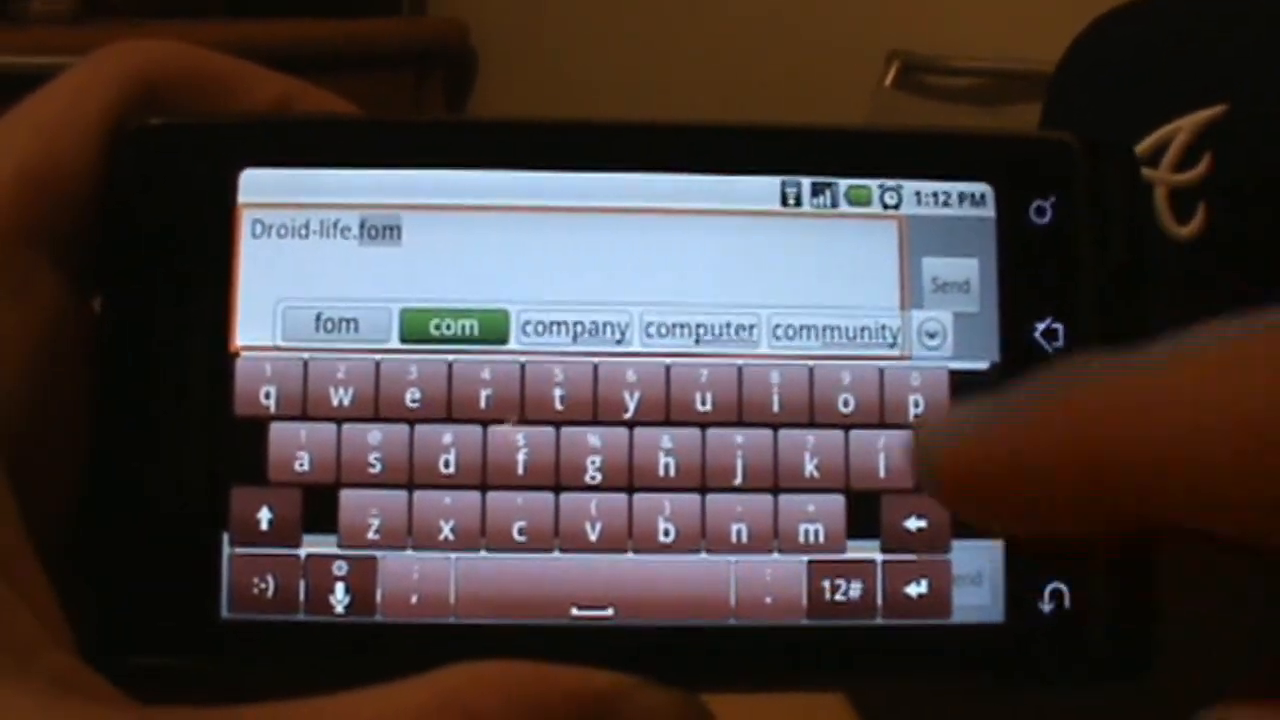
Step: Correct 'Droid-life.fom' to 'Droid-life.com' using the 'com' word suggestion
click(452, 328)
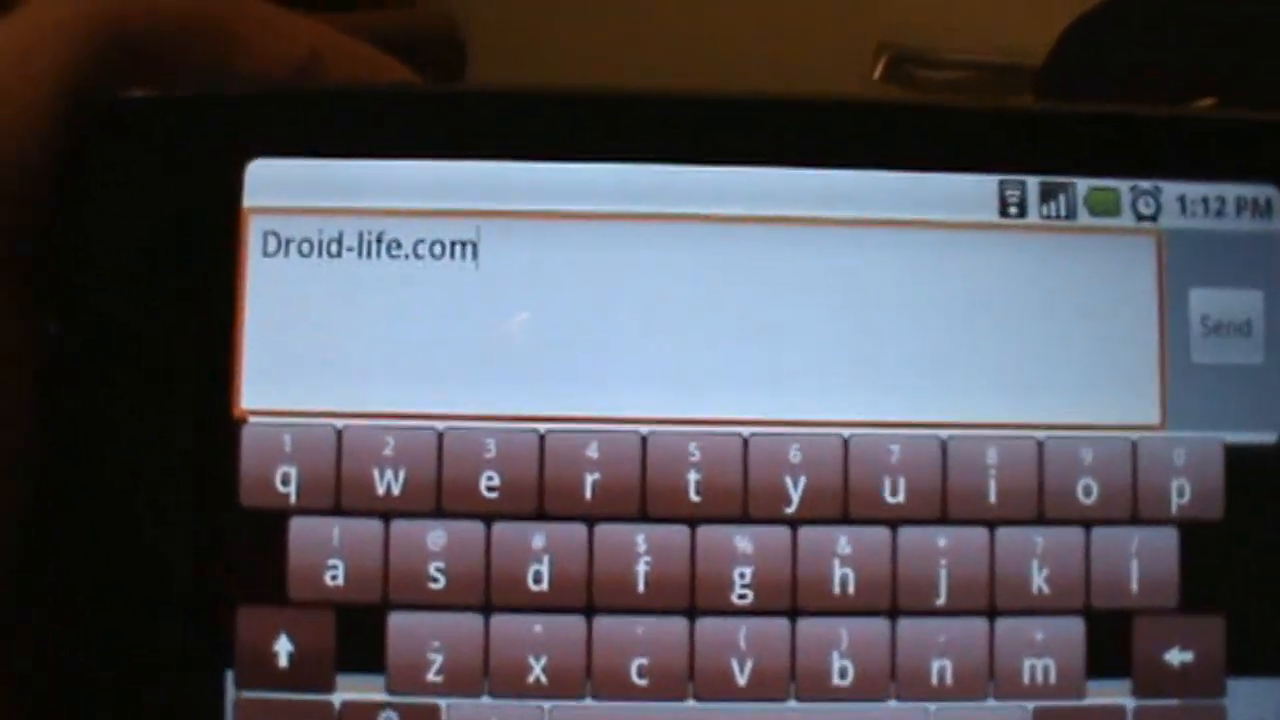